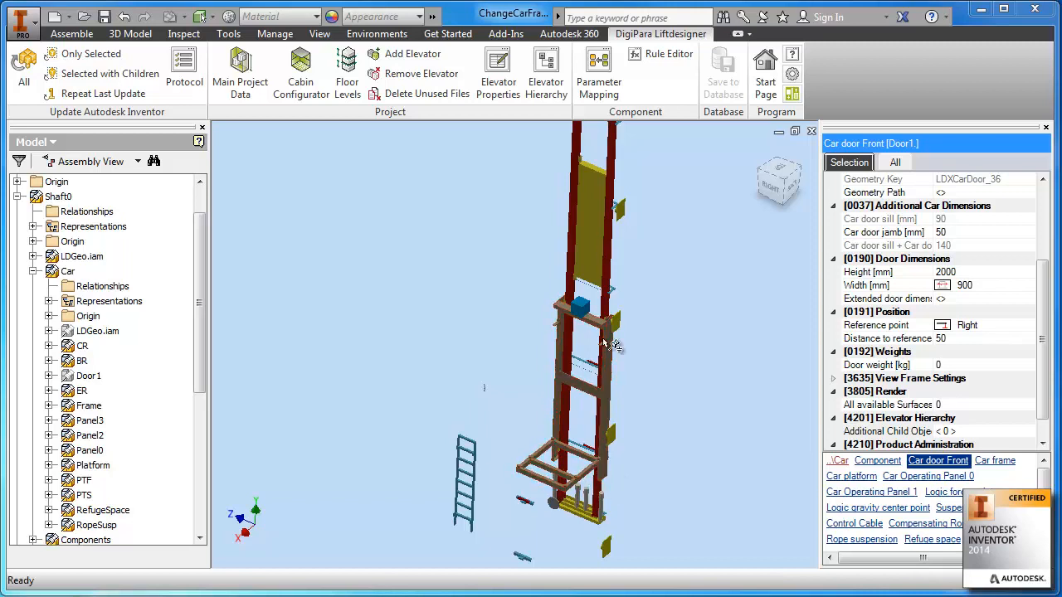
# Launch the Liftdesigner Rule Editor with Shaft0 chosen as the rule owner.
pyautogui.click(667, 54)
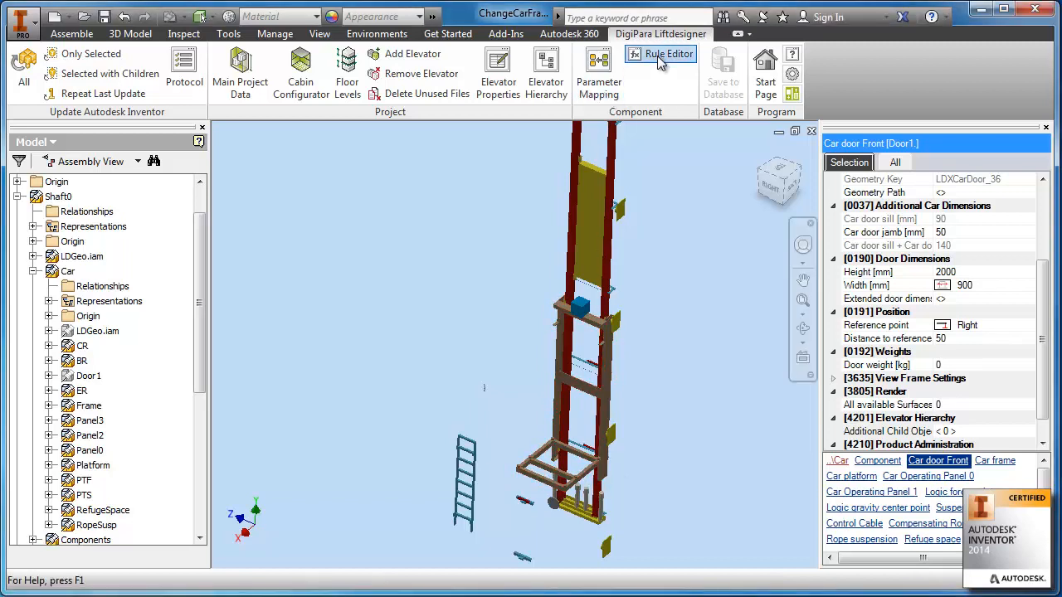
pyautogui.click(664, 54)
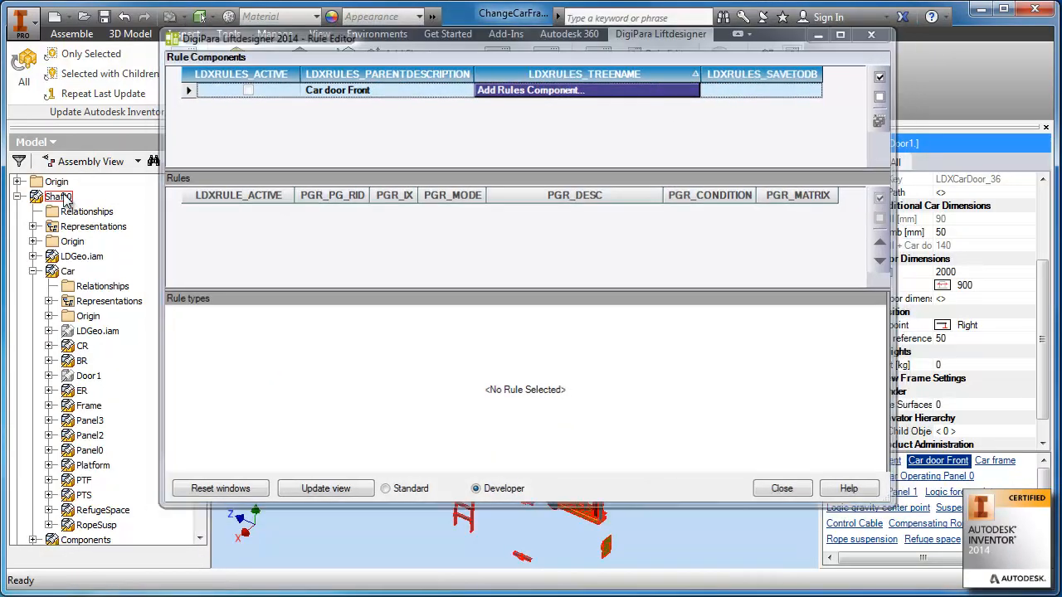
pyautogui.click(783, 489)
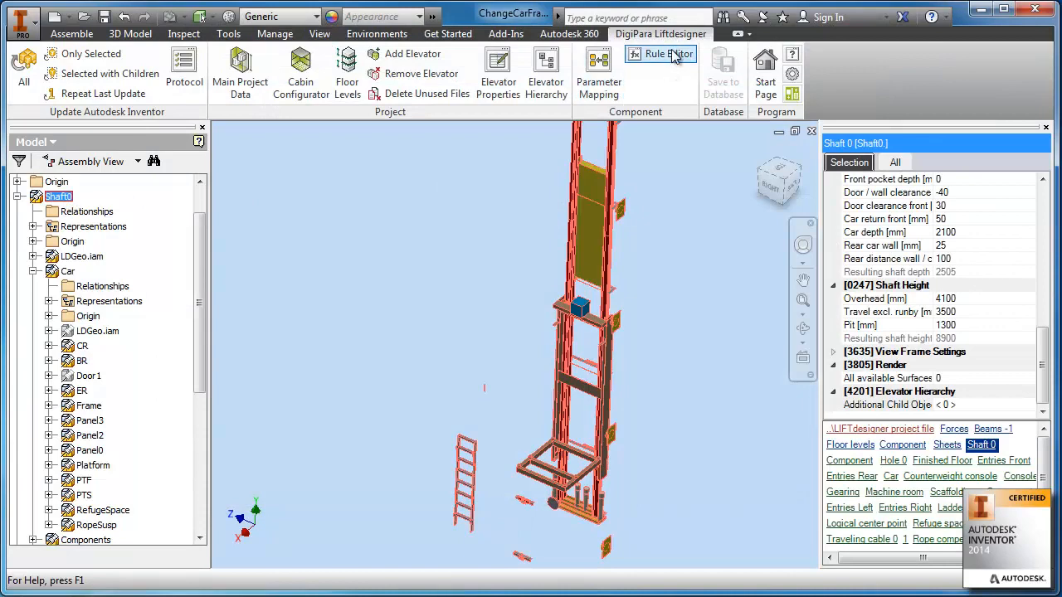
pyautogui.click(666, 54)
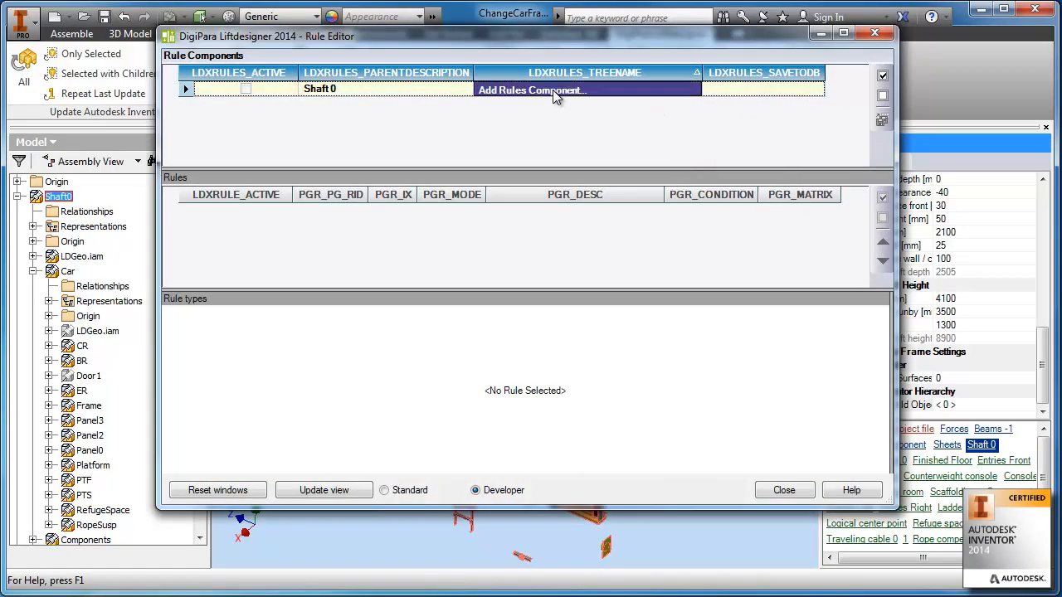
# Add a rules component to Shaft 0 with one LDXRule described 'Selecting car frame'.
pyautogui.click(529, 89)
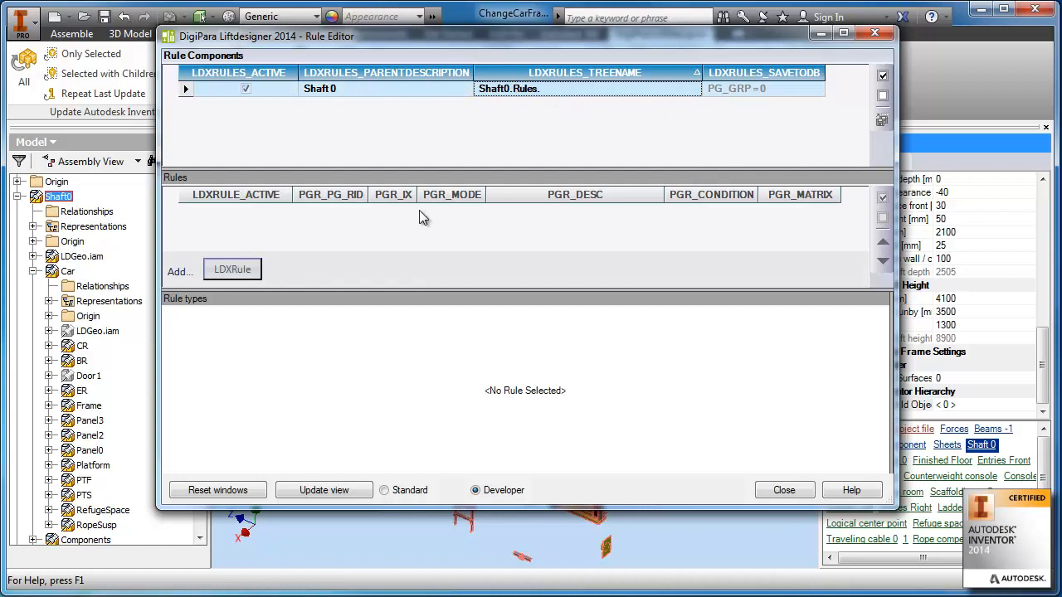
pyautogui.click(232, 269)
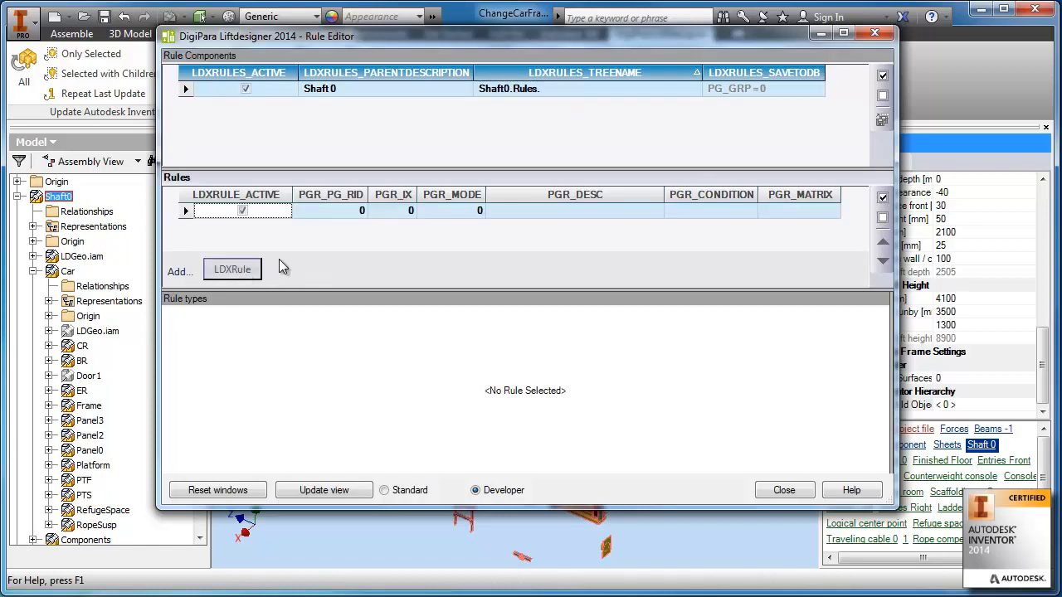
pyautogui.click(575, 210)
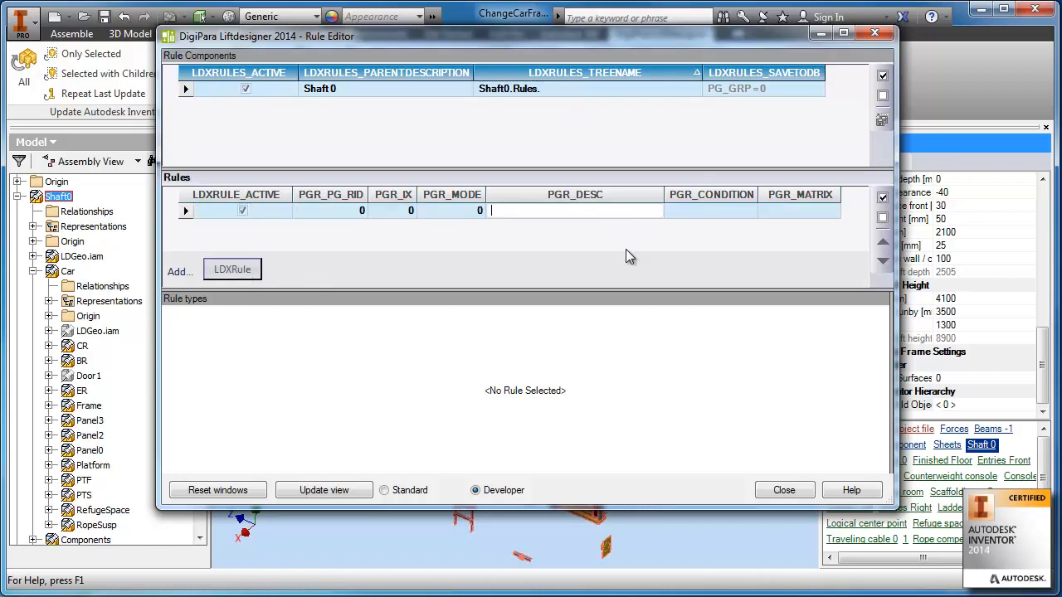
pyautogui.write('Selecting car fr')
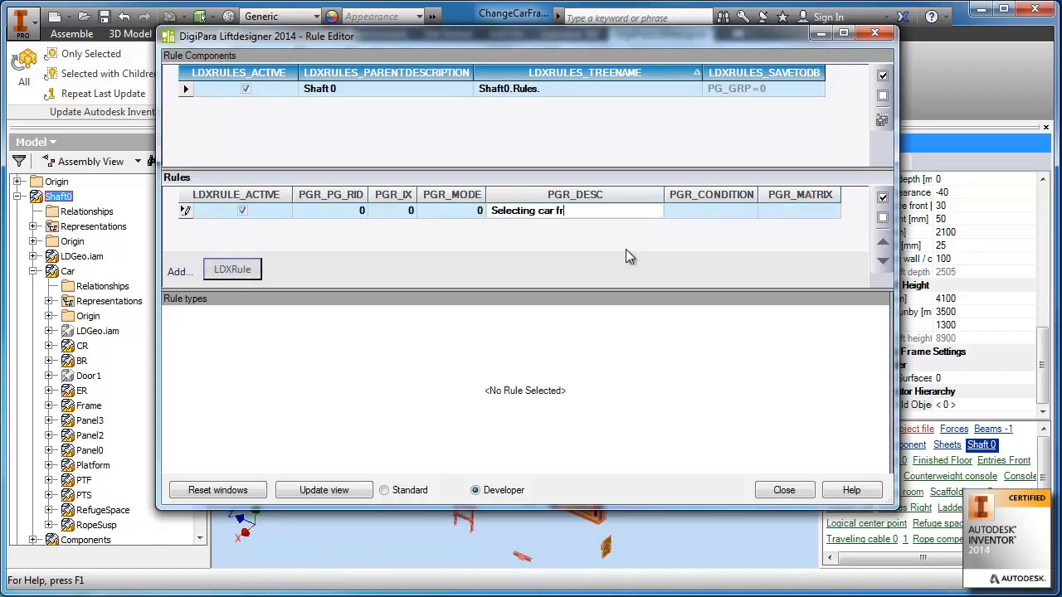
pyautogui.click(799, 210)
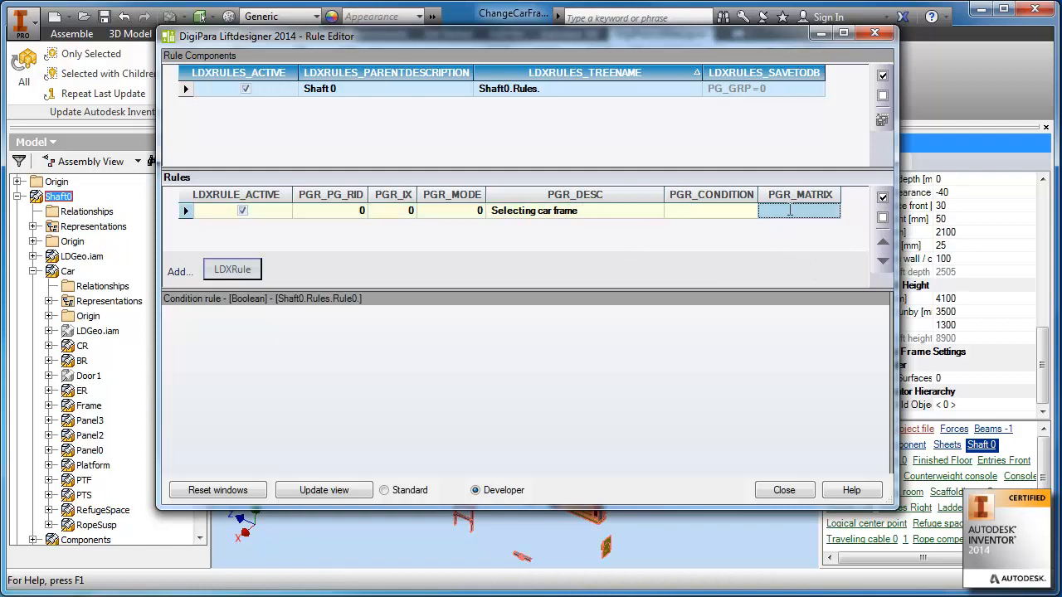
# Make matrix column C1 read Me.L_SystemTab.SYS_PAYLOAD as the condition variable.
pyautogui.click(798, 210)
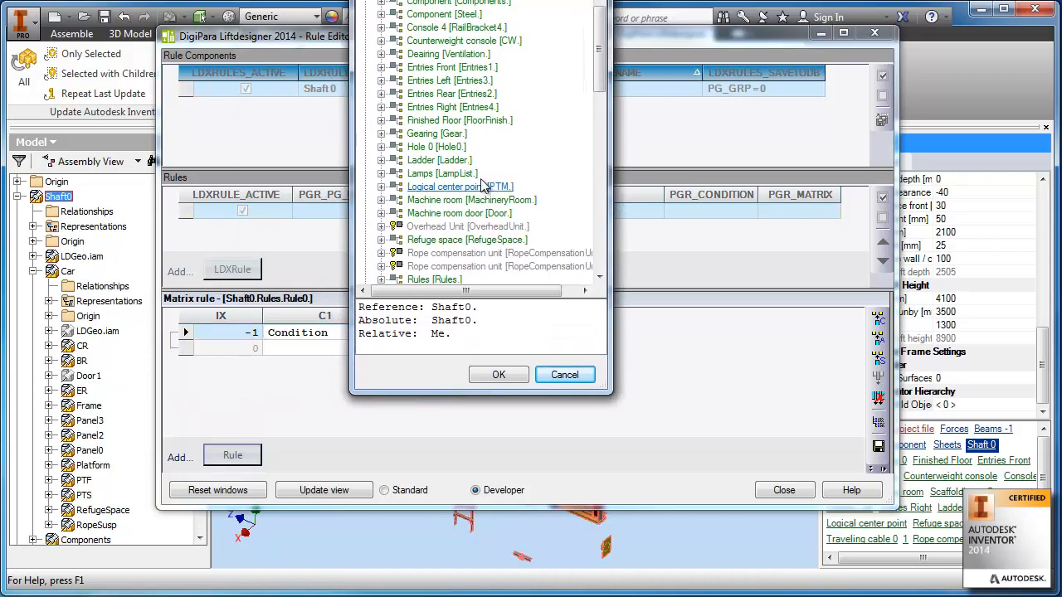
pyautogui.scroll(-3)
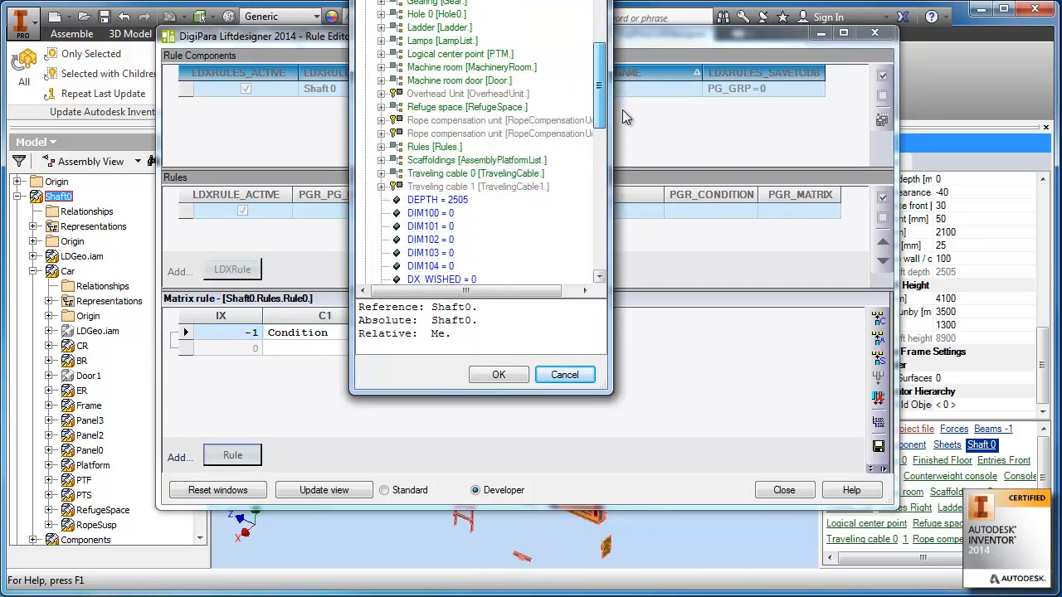
pyautogui.scroll(-3)
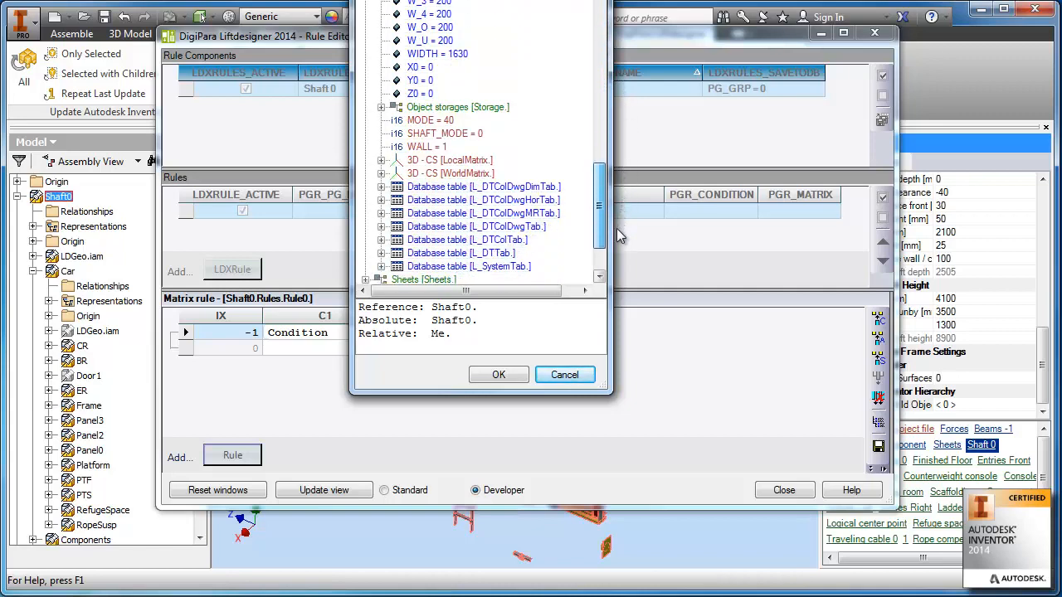
pyautogui.scroll(-3)
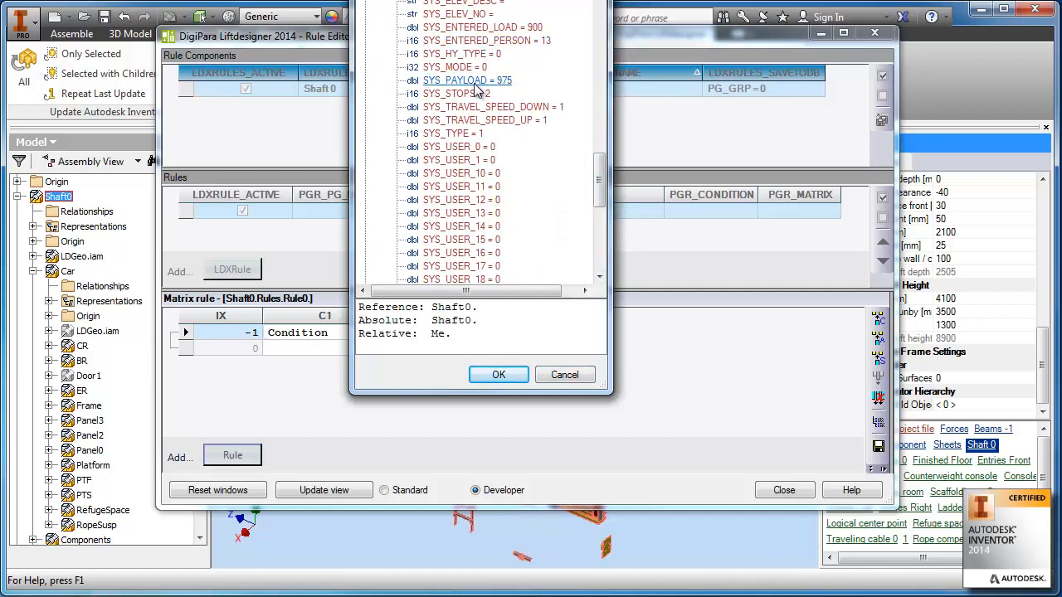
pyautogui.click(458, 80)
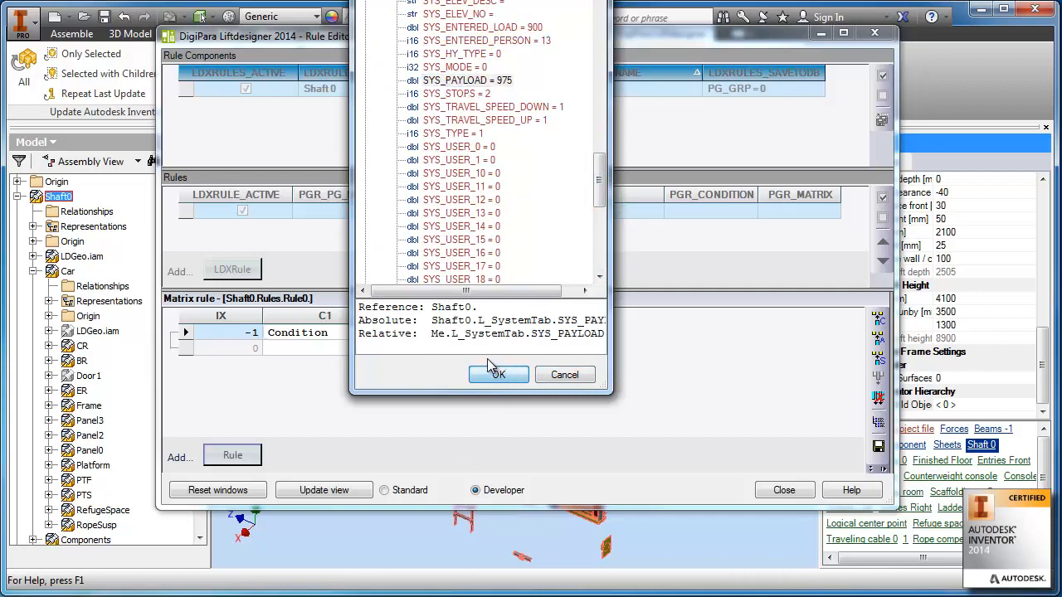
pyautogui.click(498, 374)
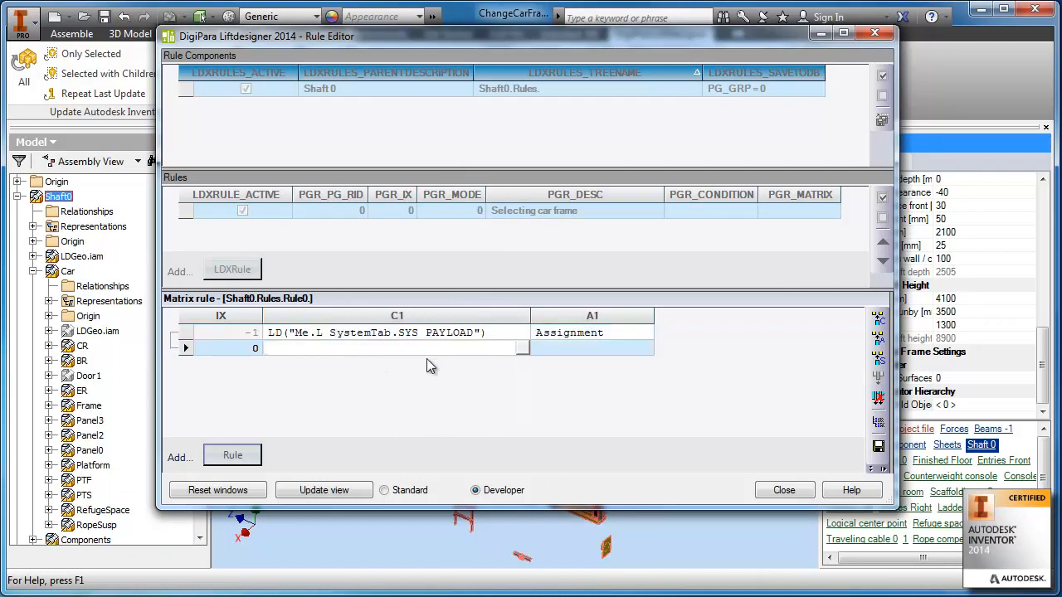
# Enter the payload conditions <=1500 in row 0 and >1500 in row 1.
pyautogui.write('<=1500')
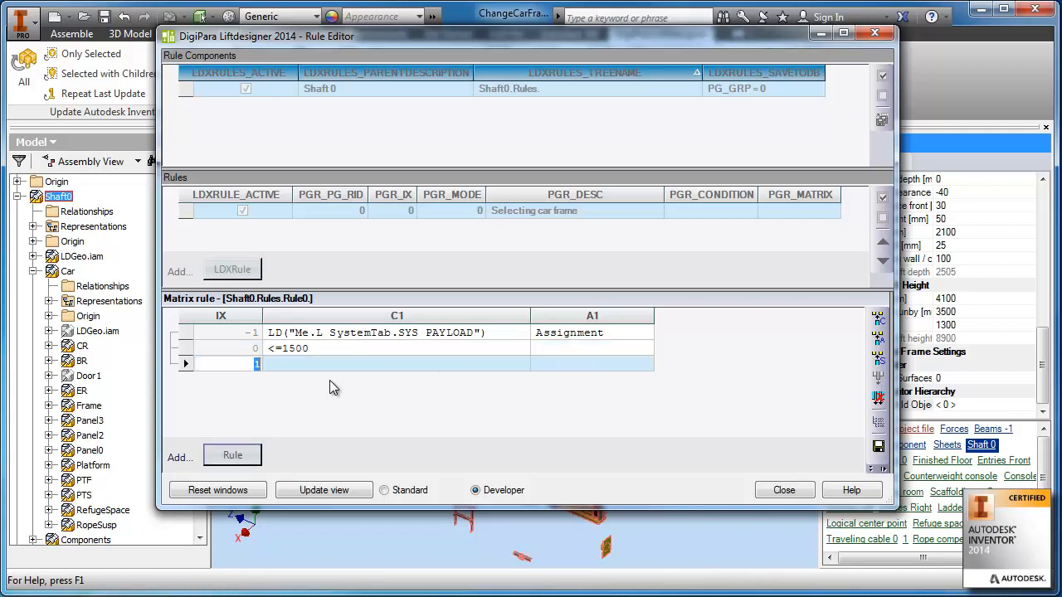
pyautogui.write('>1500')
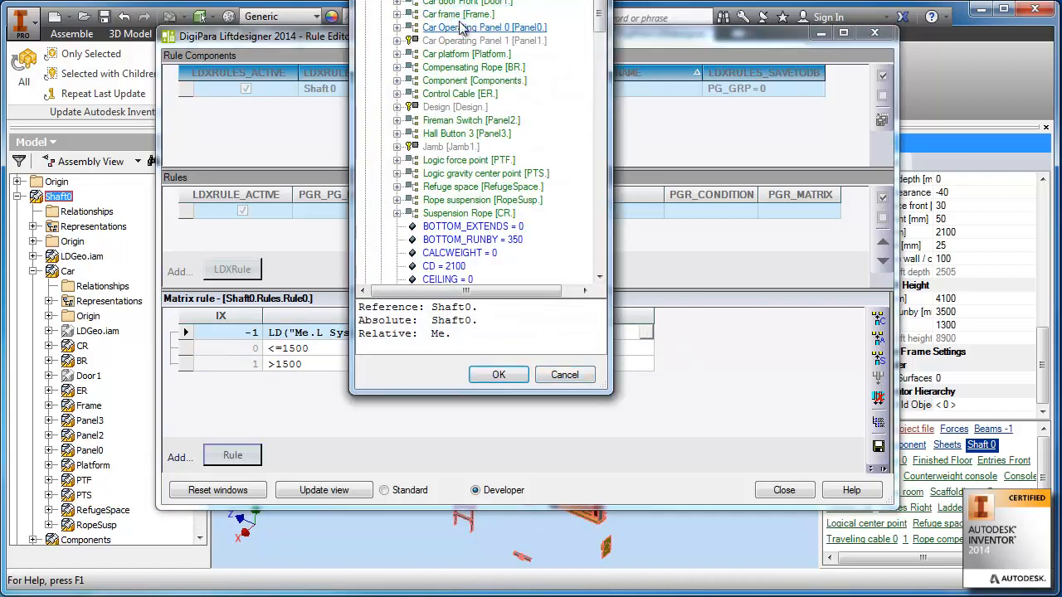
# Set assignment column A1 to target the car frame Me.Car.Frame.
pyautogui.click(458, 13)
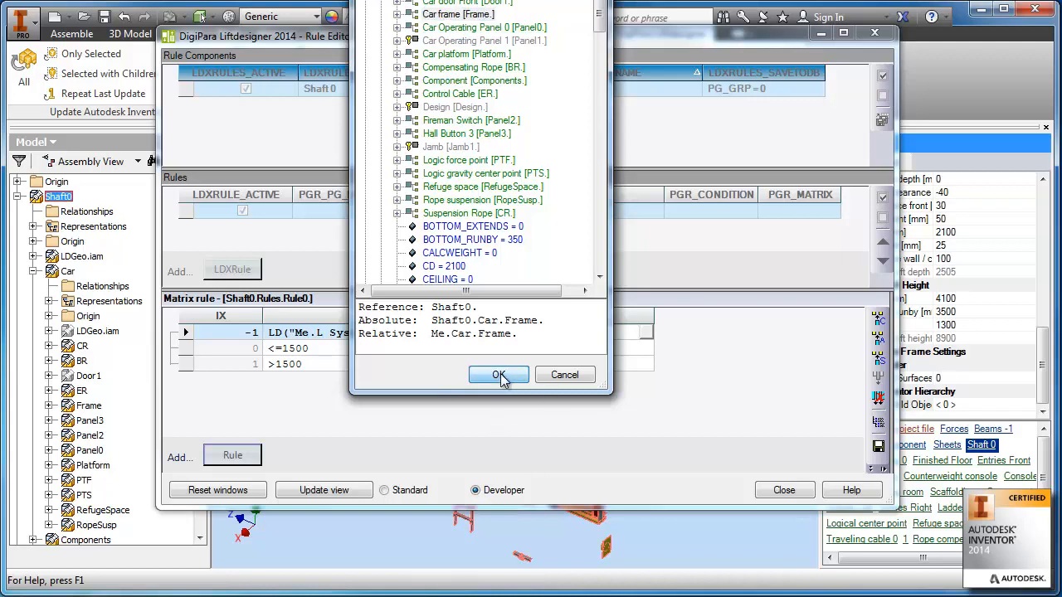
pyautogui.click(498, 375)
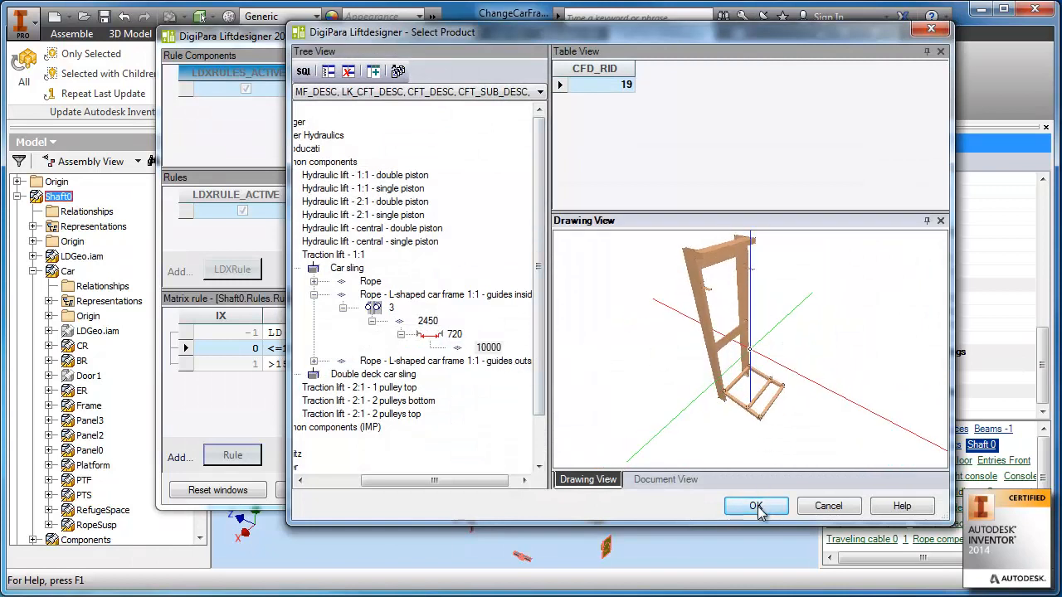
# Assign frame product 19 to payloads <=1500 and product 1 to >1500.
pyautogui.click(755, 506)
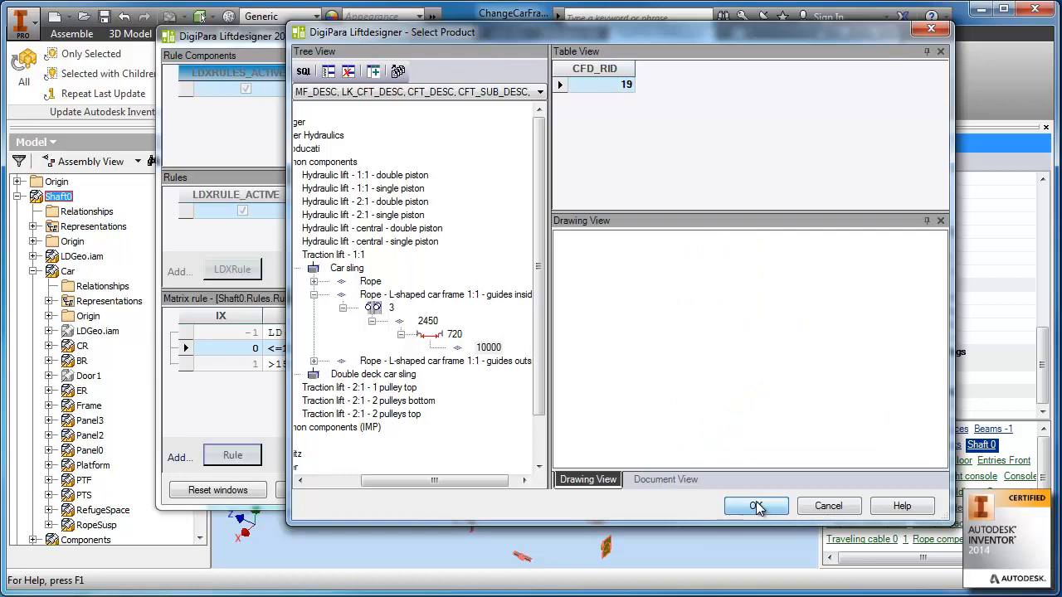
pyautogui.click(756, 506)
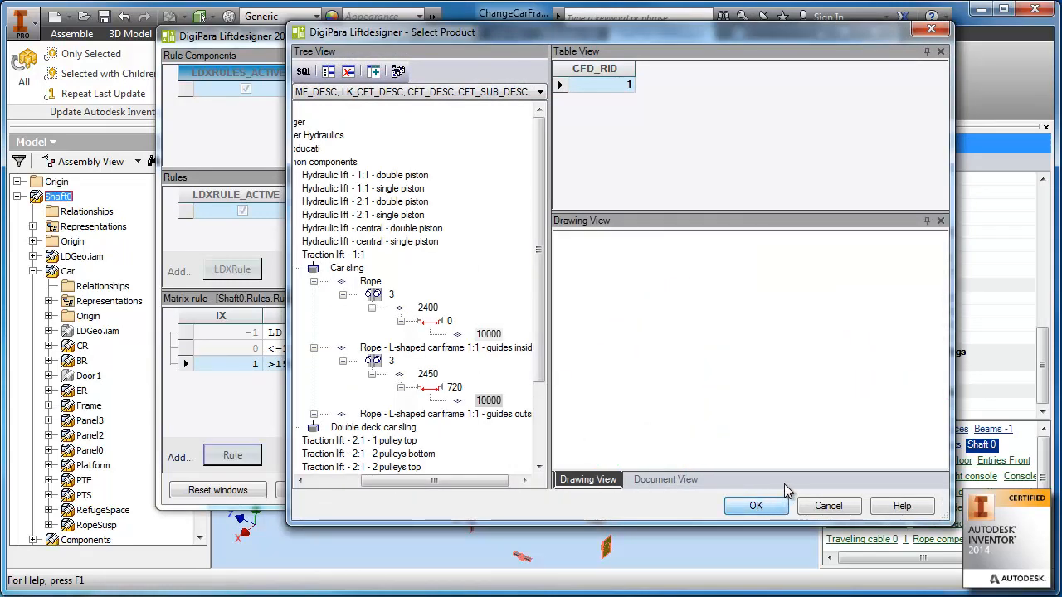
pyautogui.click(756, 506)
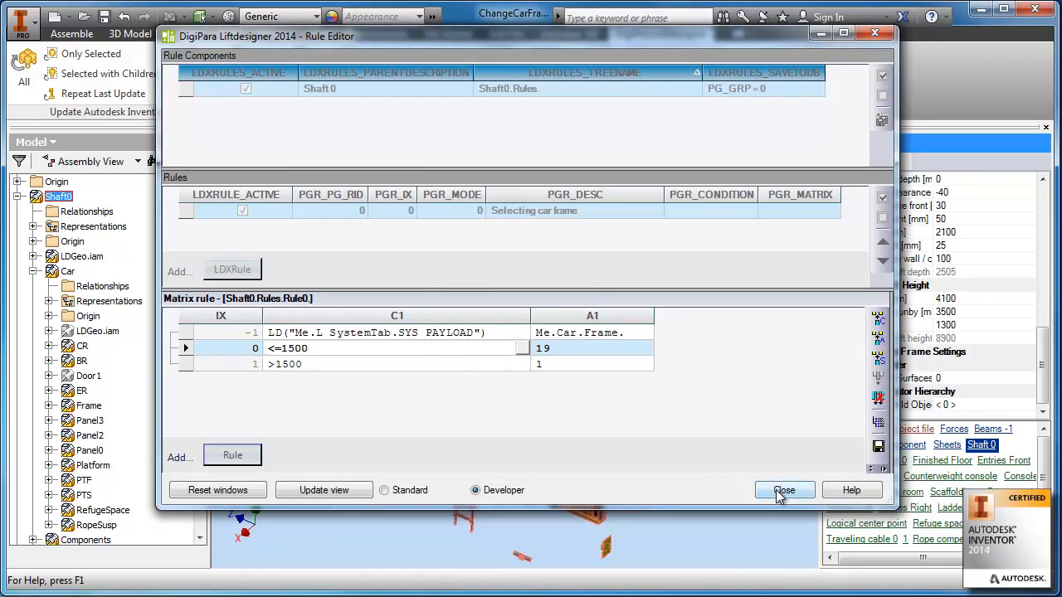
# Leave the Rule Editor and turn off the car platform's visibility to expose the frame.
pyautogui.click(785, 490)
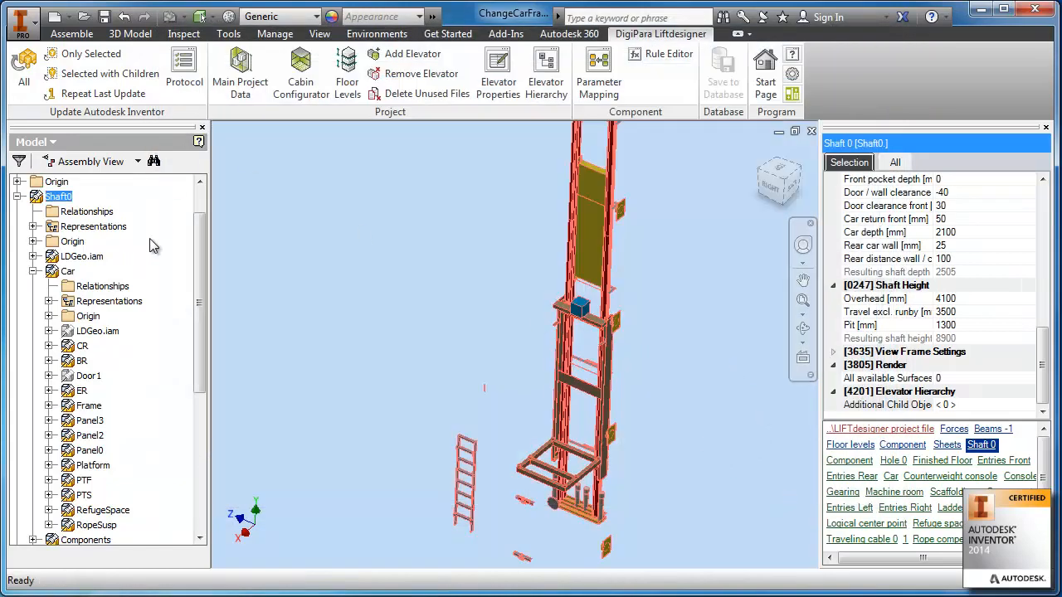
pyautogui.click(68, 272)
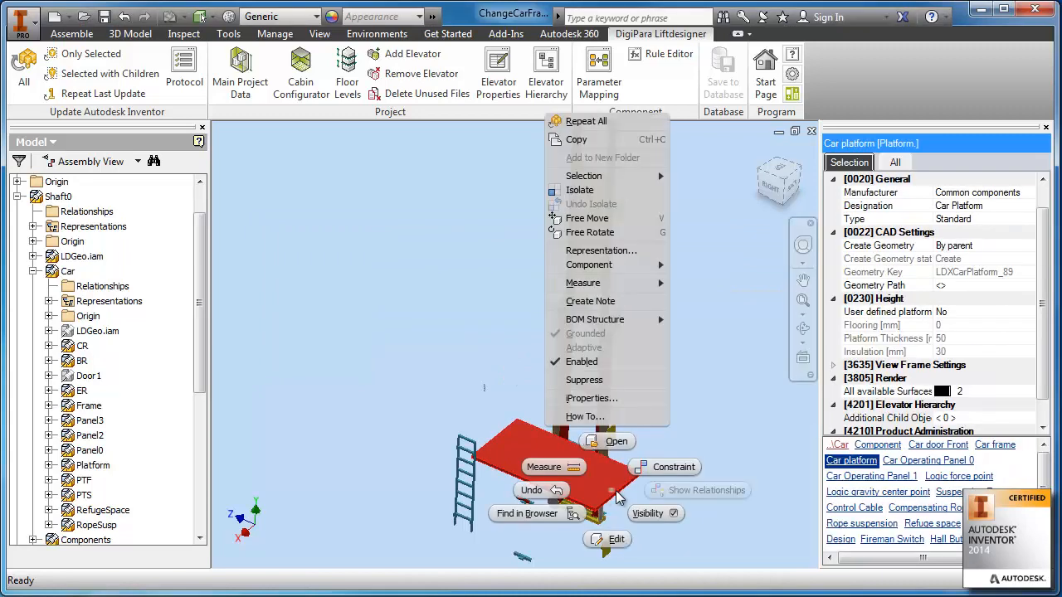
pyautogui.moveTo(583, 362)
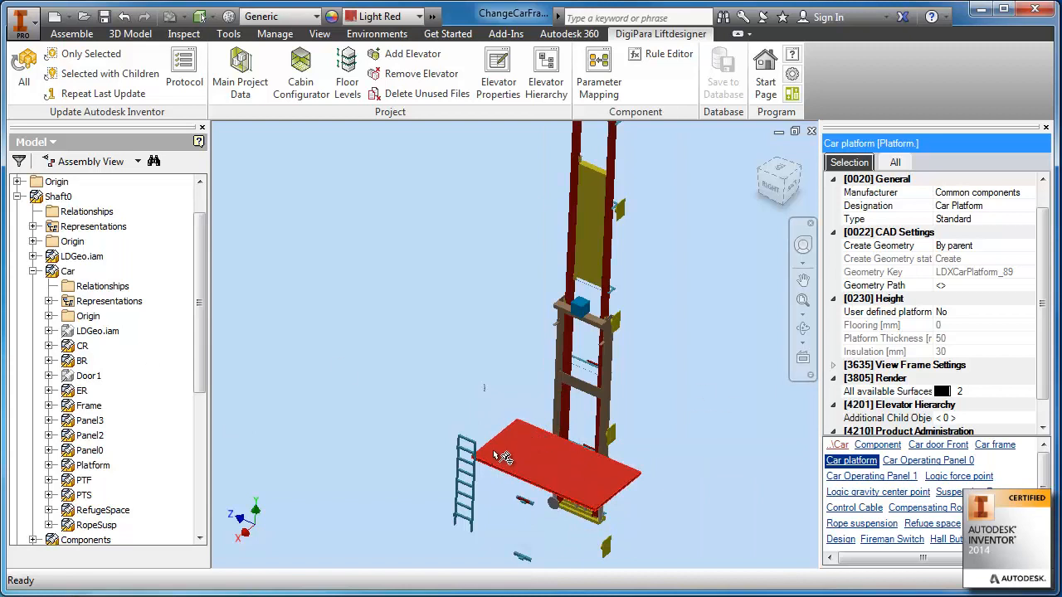
pyautogui.click(92, 465)
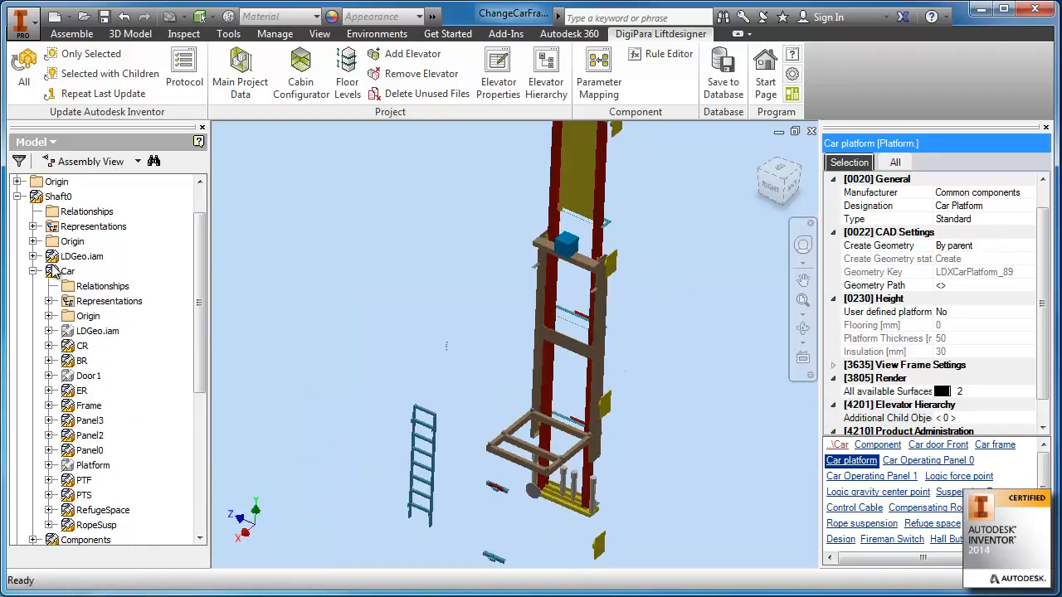
# Change the Car's Payload [kg] property to 1700.
pyautogui.click(68, 271)
pyautogui.write('15')
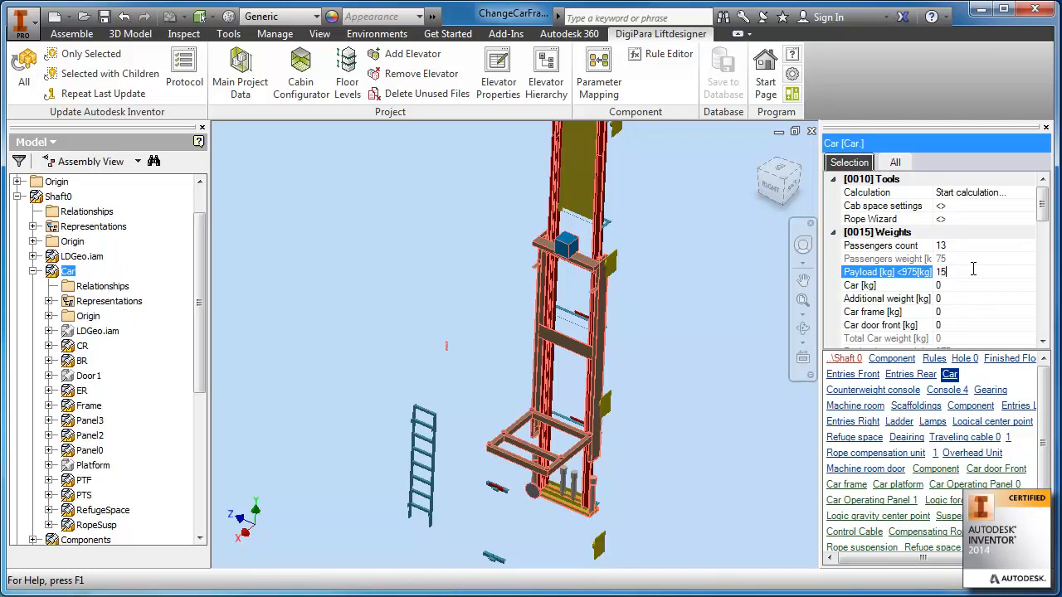
pyautogui.write('1700')
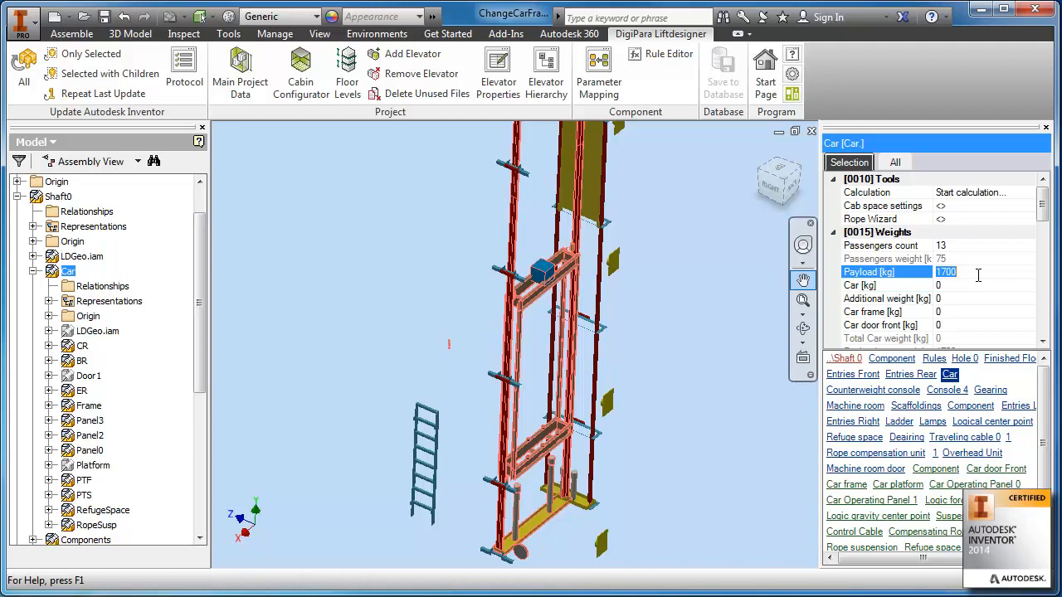
# Change the payload to 1200 kg and run Update Autodesk Inventor > All.
pyautogui.write('1200')
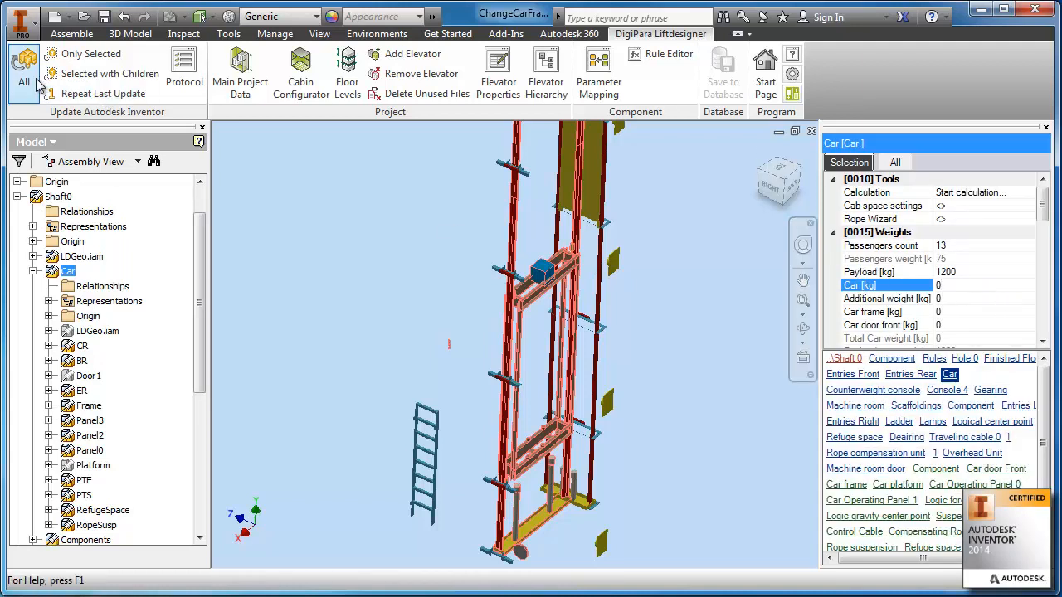
pyautogui.click(18, 67)
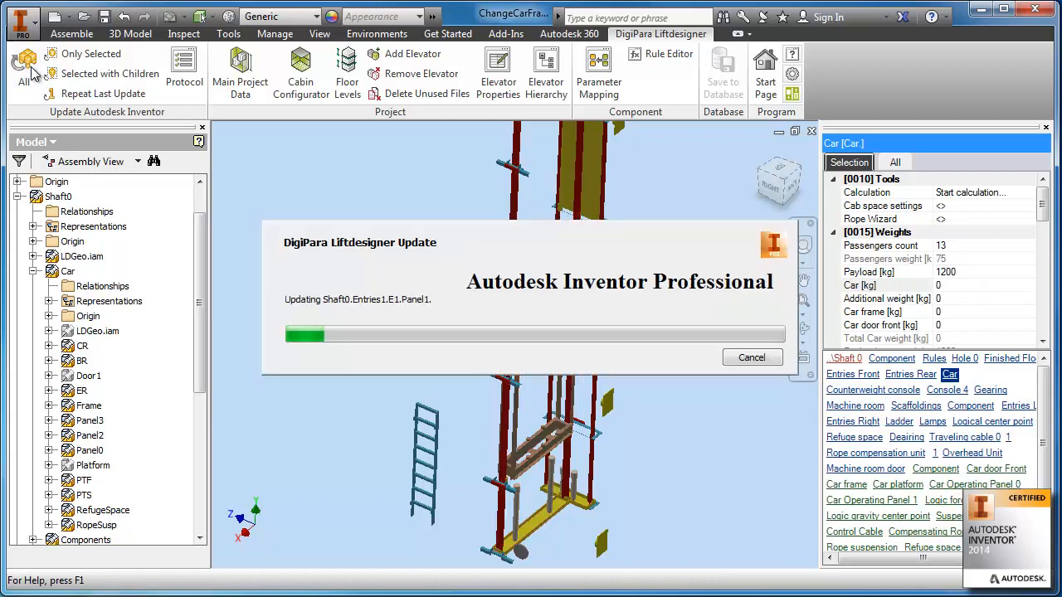